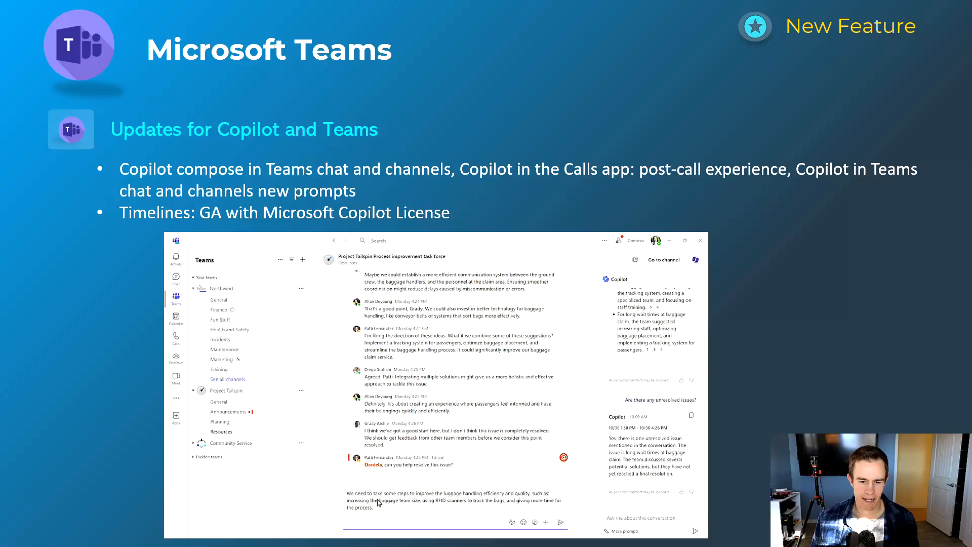
Set Copilot's Adjust tone to Professional for the selected baggage-handling draft
click(563, 522)
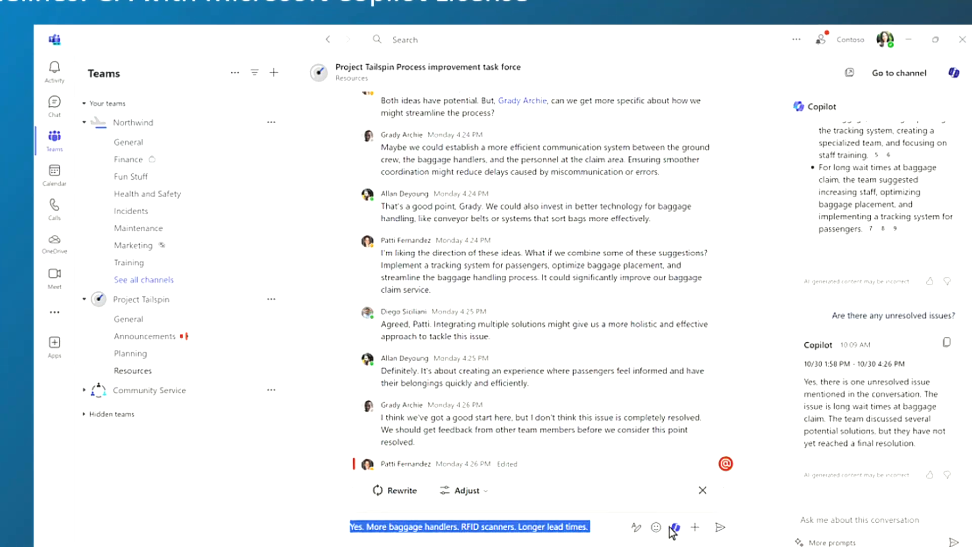
click(465, 490)
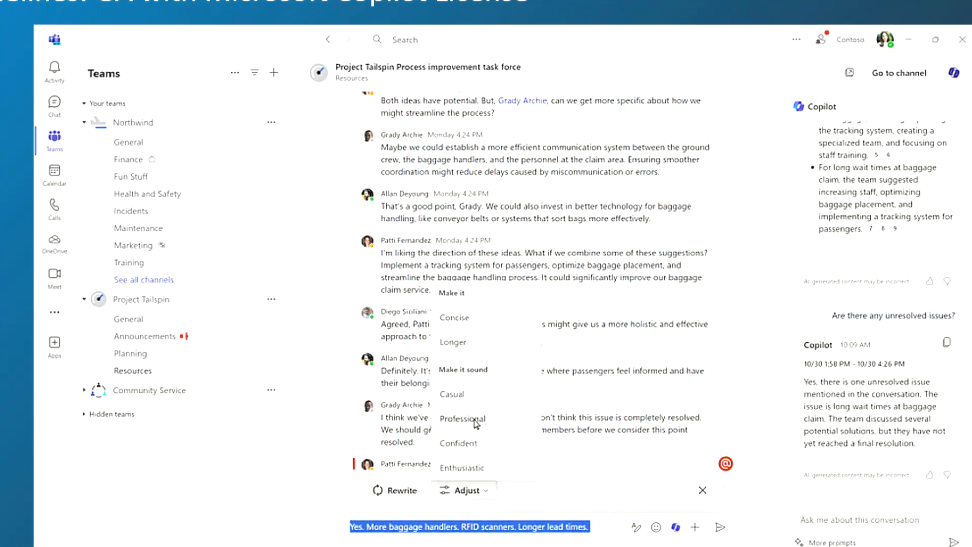
click(462, 418)
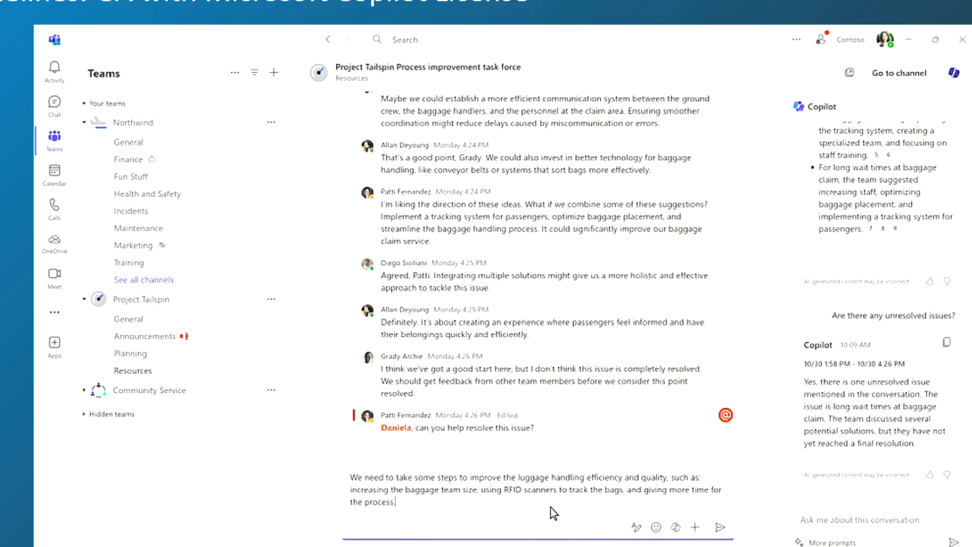
Have Copilot rework the short draft and replace it with the professional version
click(720, 527)
text(Yes. More baggage handlers. RFID scanners. Longer lead times.)
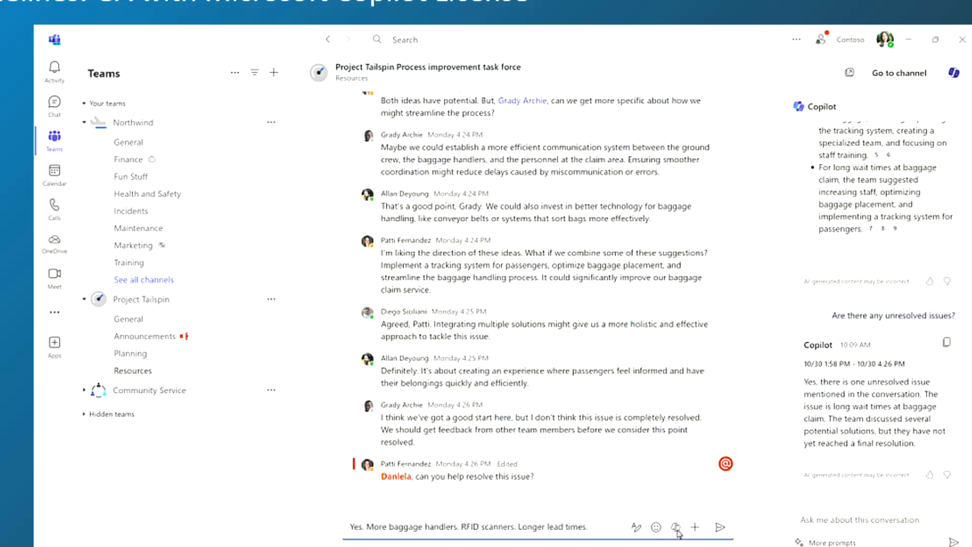
click(675, 527)
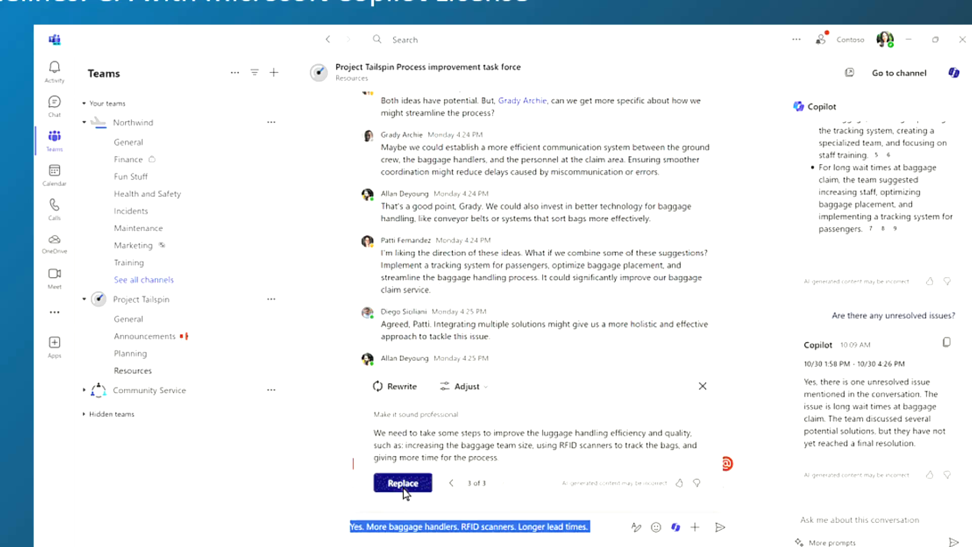
click(402, 482)
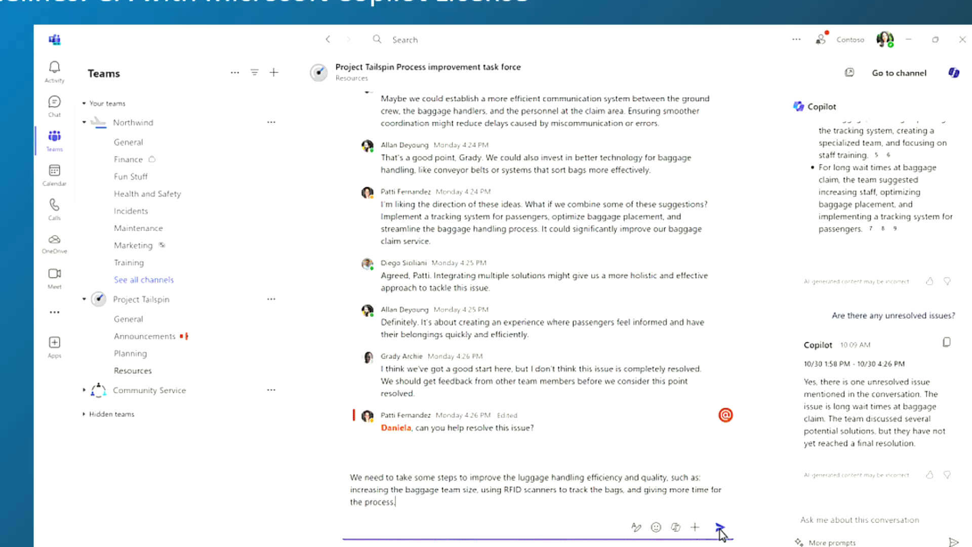
click(720, 526)
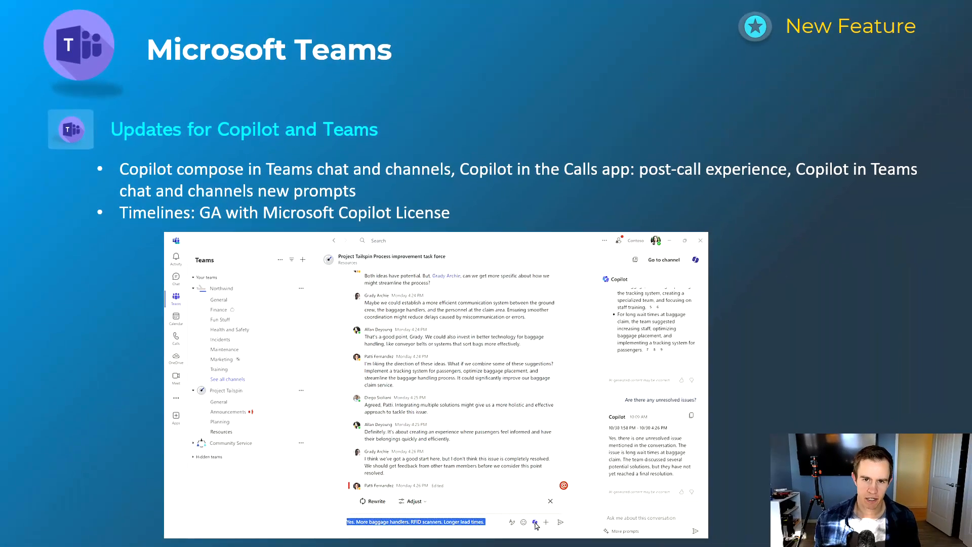
Apply Copilot's Professional tone to the baggage-handling notes and accept the rewrite
click(410, 500)
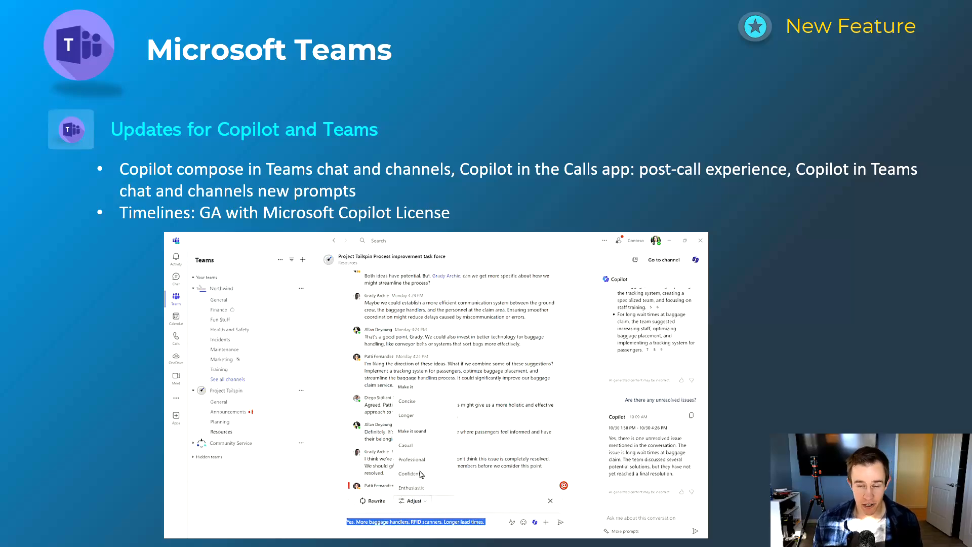
click(411, 460)
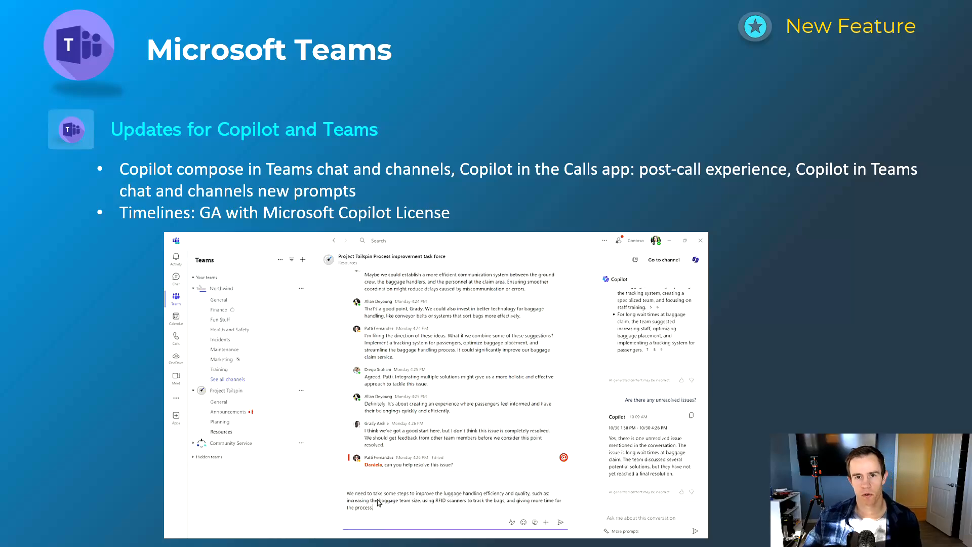
click(563, 522)
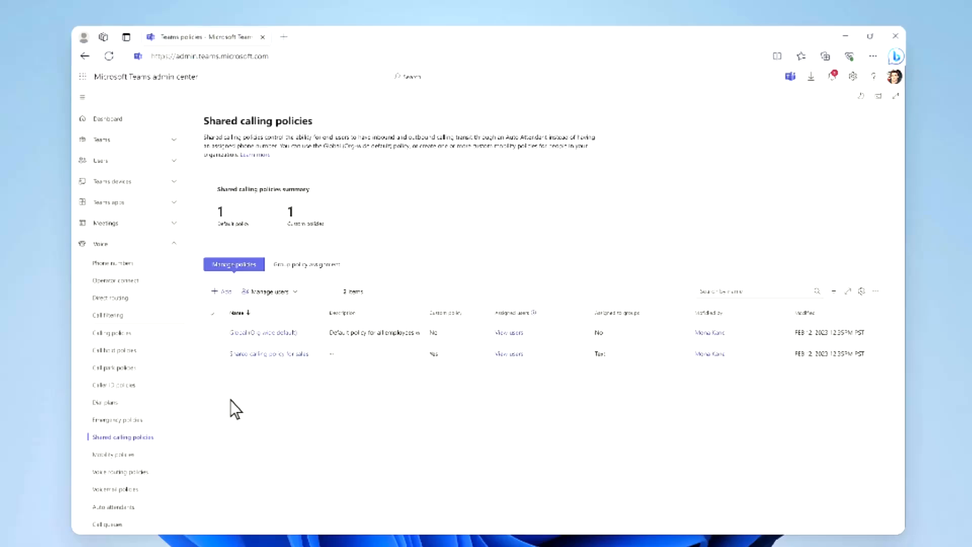
mouse_move(225, 328)
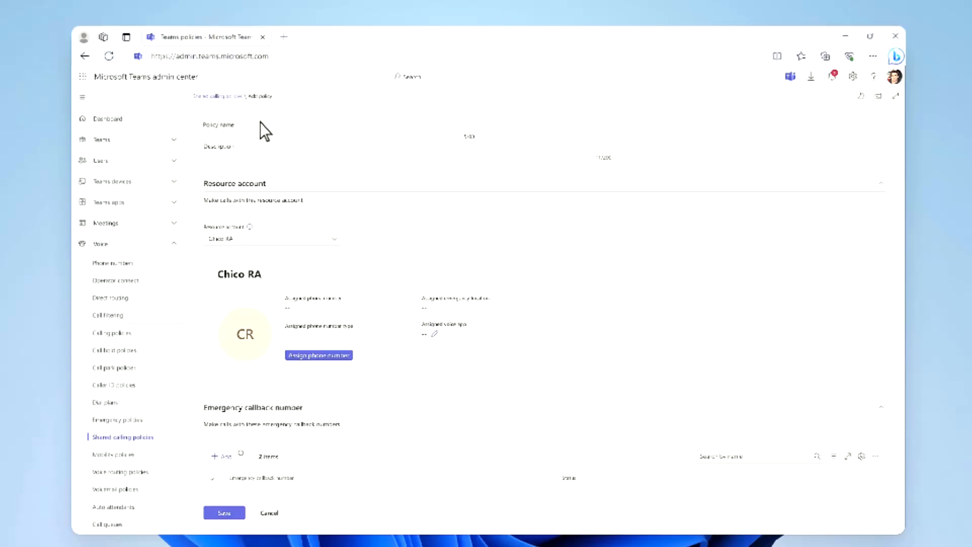
Name the new shared calling policy 'Shared calling policy for suppo…' in the policy form
text(Shared calling policy for suppo)
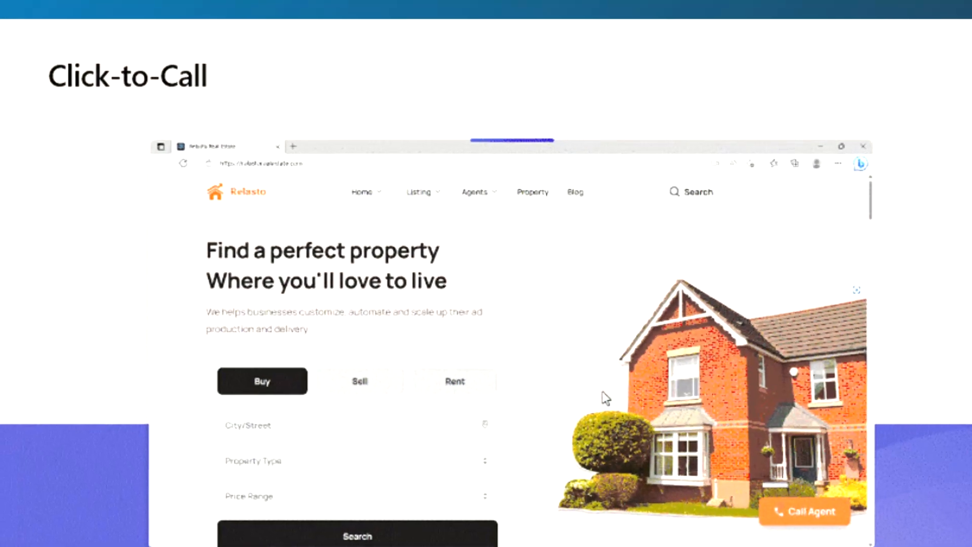
Start a call from the demo site's Call Agent button, then advance to Private Line
click(807, 512)
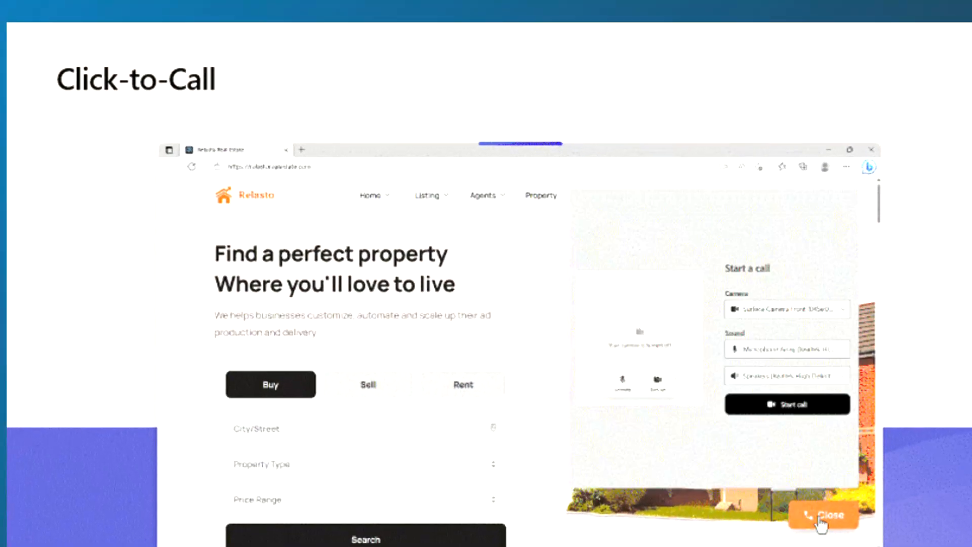
click(787, 404)
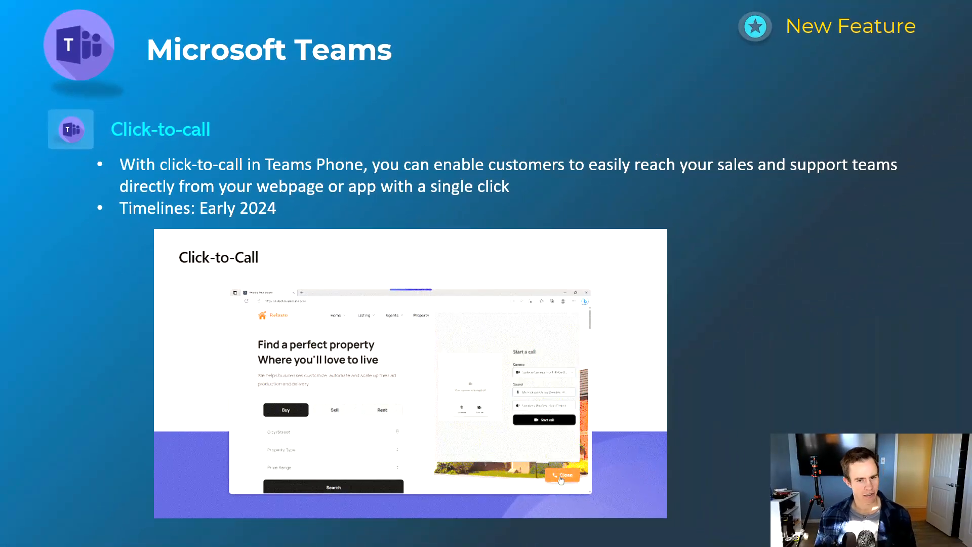
click(544, 419)
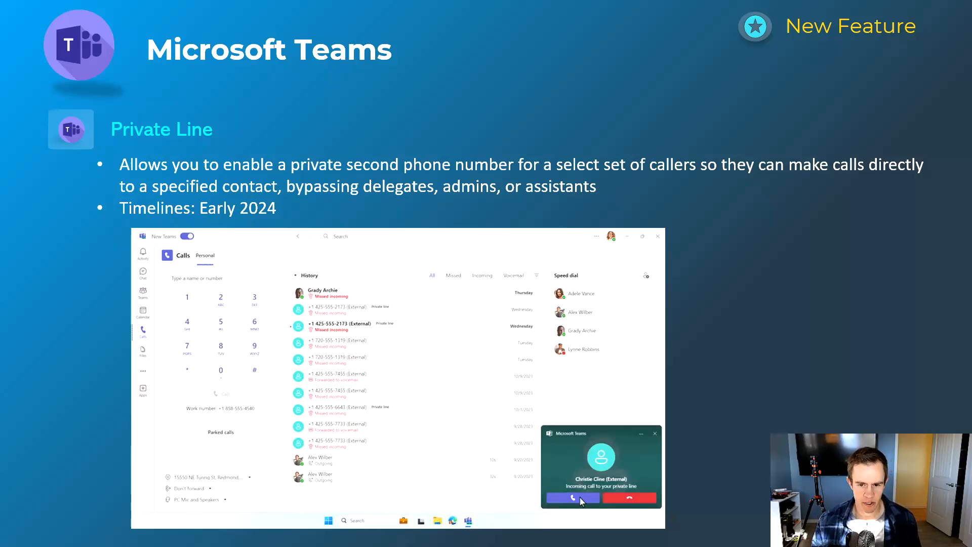
click(572, 497)
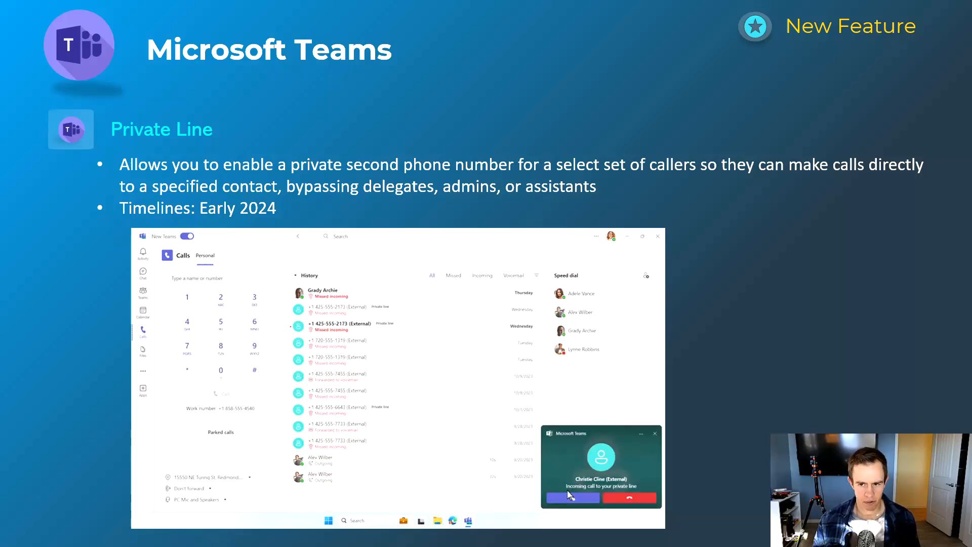
click(572, 497)
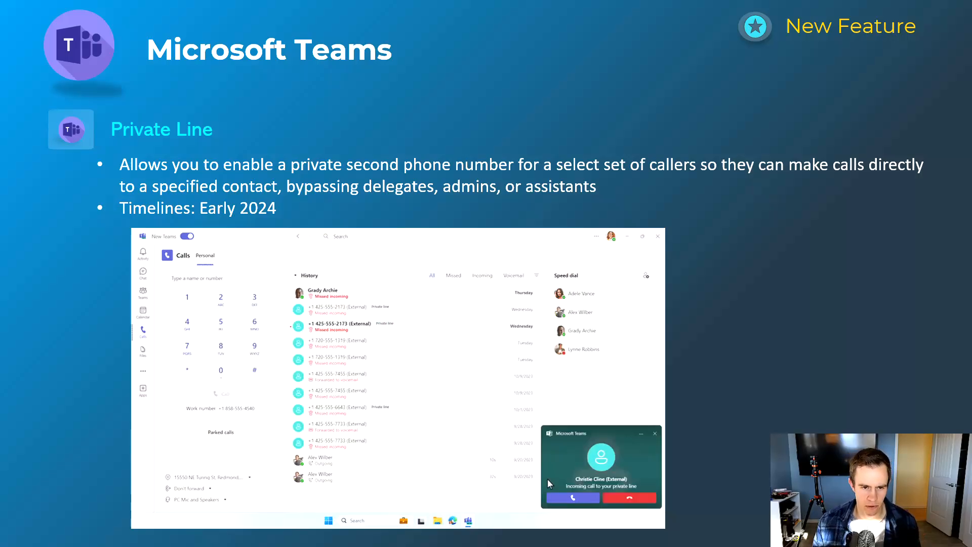
click(573, 498)
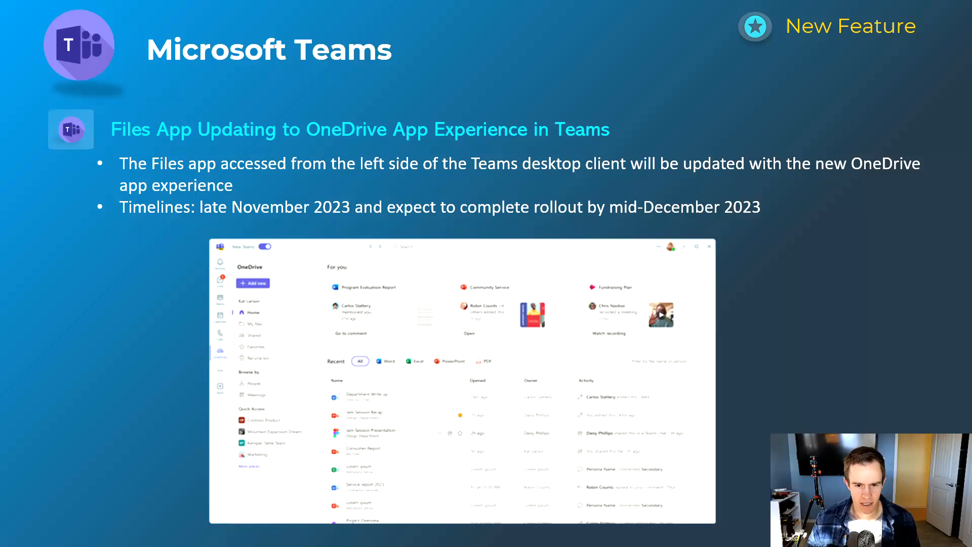
Advance to the Files App Updating to OneDrive App Experience in Teams slide
key(Right)
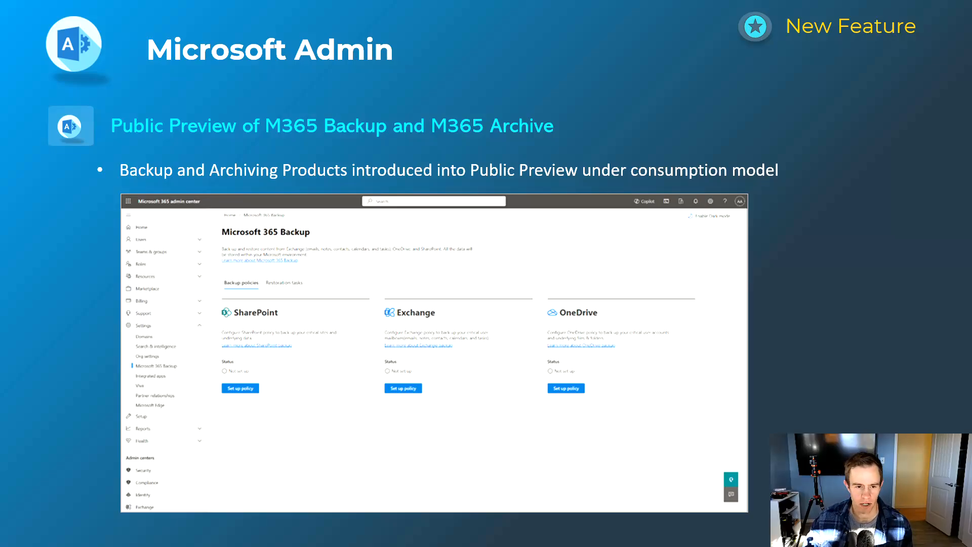
key(Right)
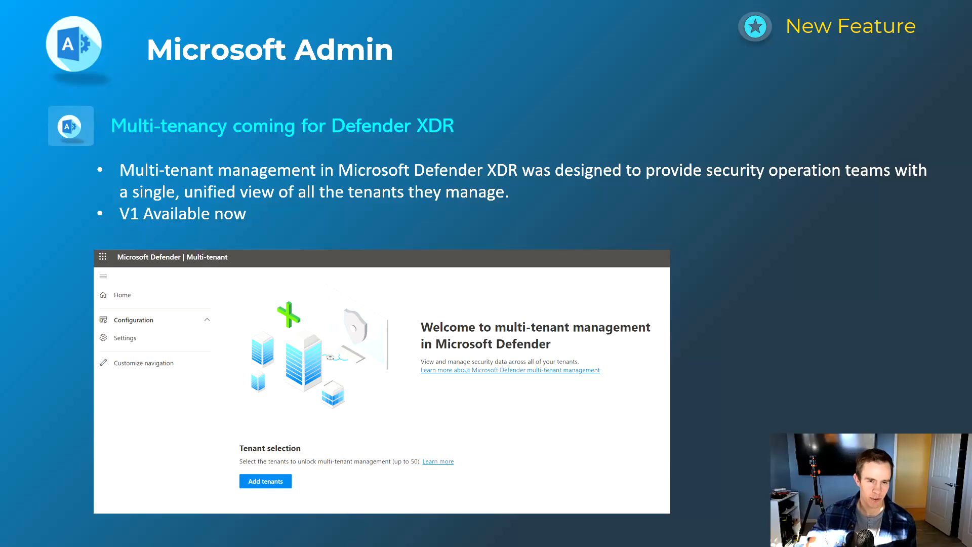